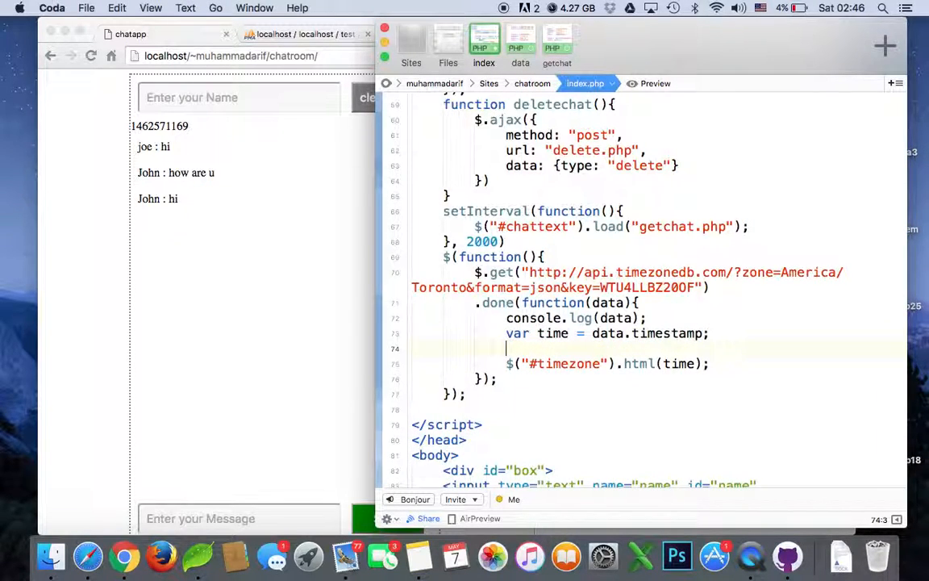
- Begin the line var newtime = new Date(time) after var time = data.timestamp
{"action": "type", "text": "var"}
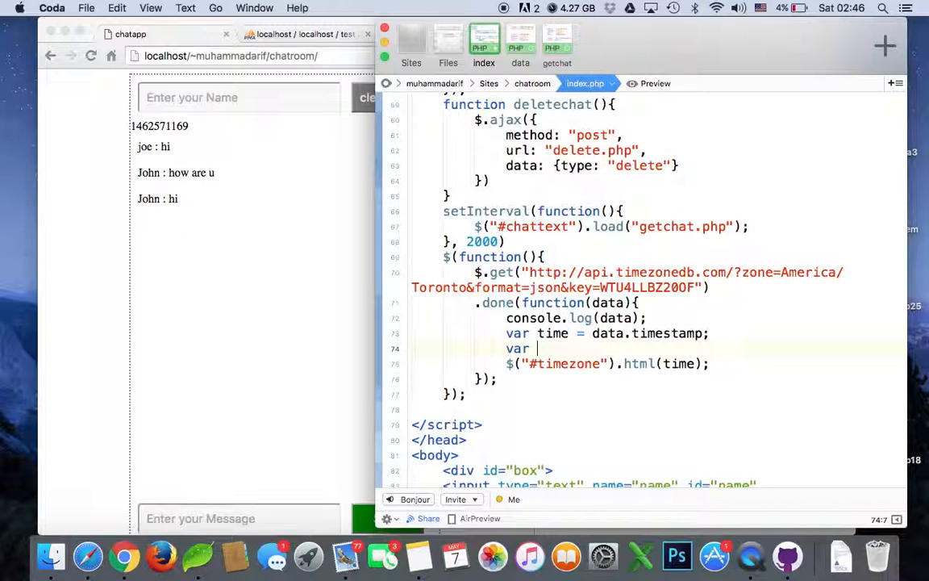
{"action": "type", "text": "ne"}
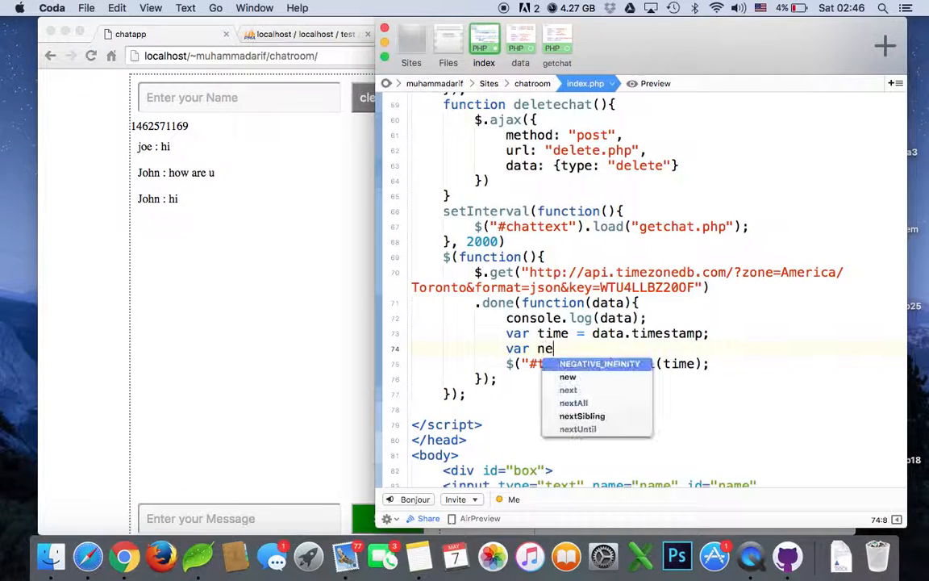
{"action": "type", "text": "wt"}
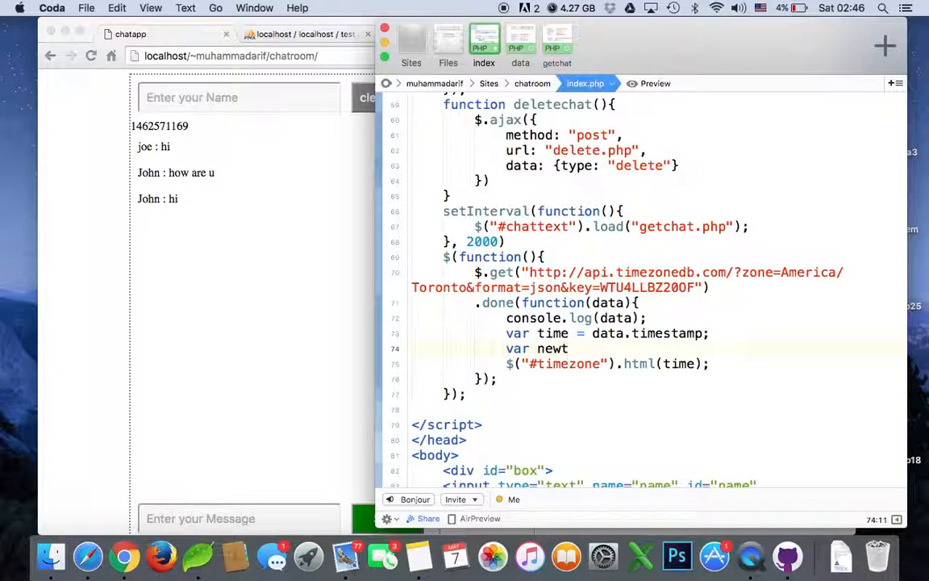
{"action": "type", "text": "ime"}
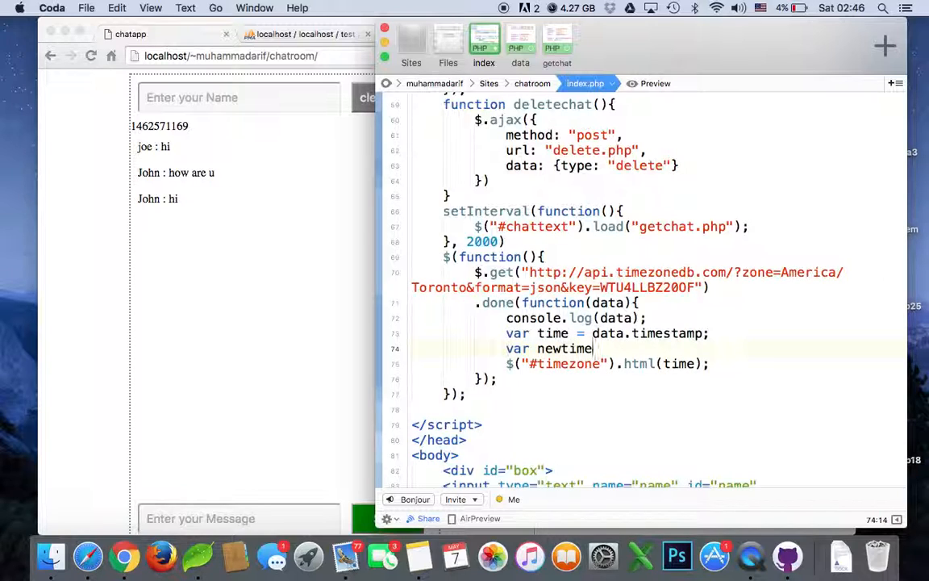
{"action": "type", "text": "="}
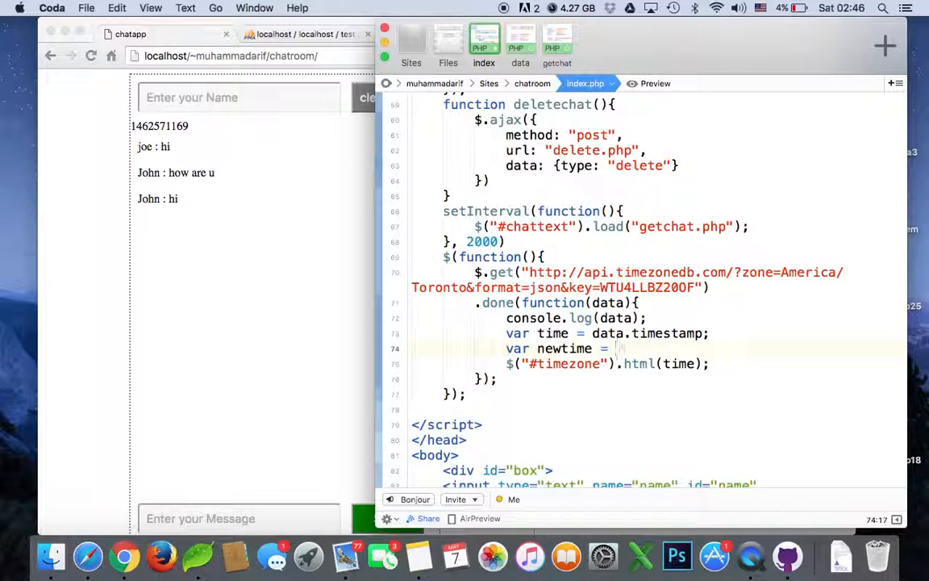
{"action": "type", "text": "new Date("}
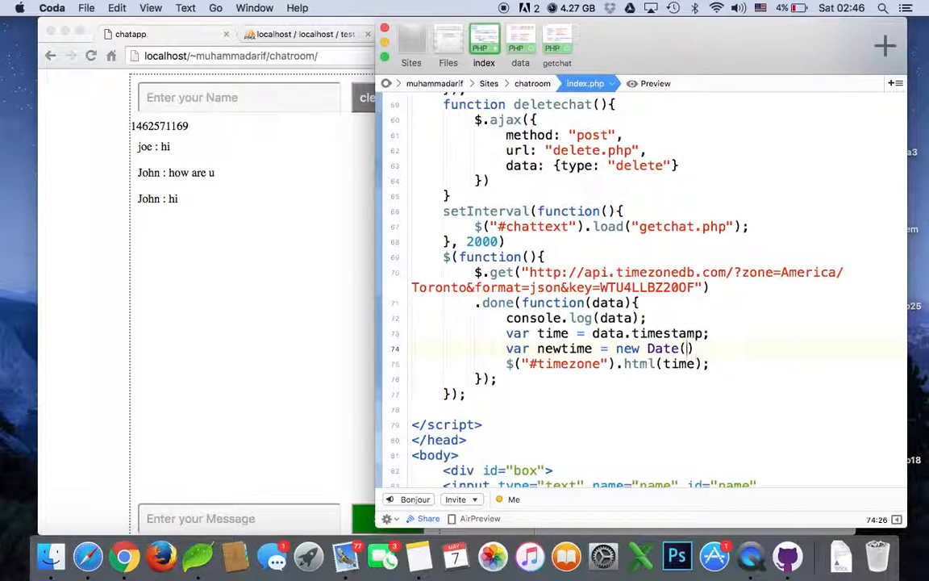
{"action": "type", "text": "t"}
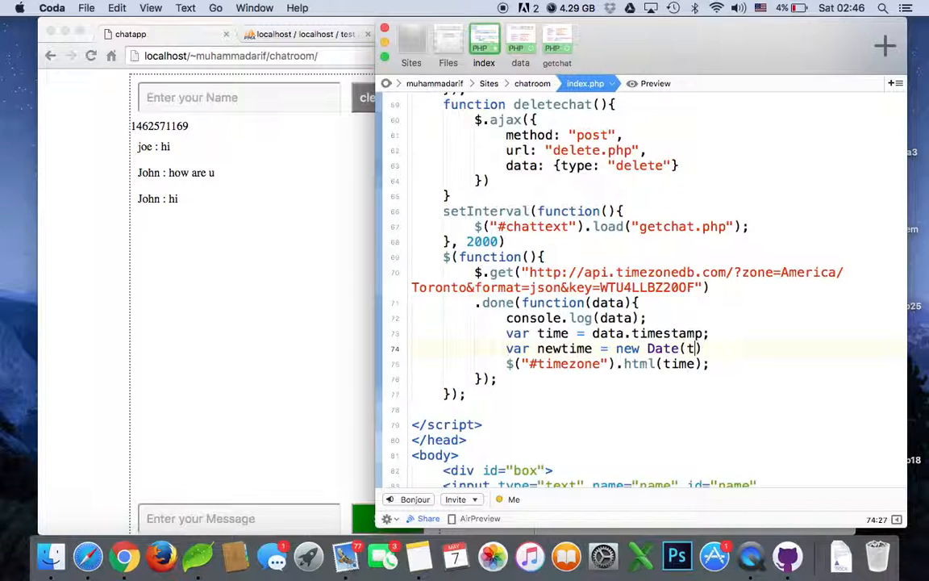
{"action": "type", "text": "ime*"}
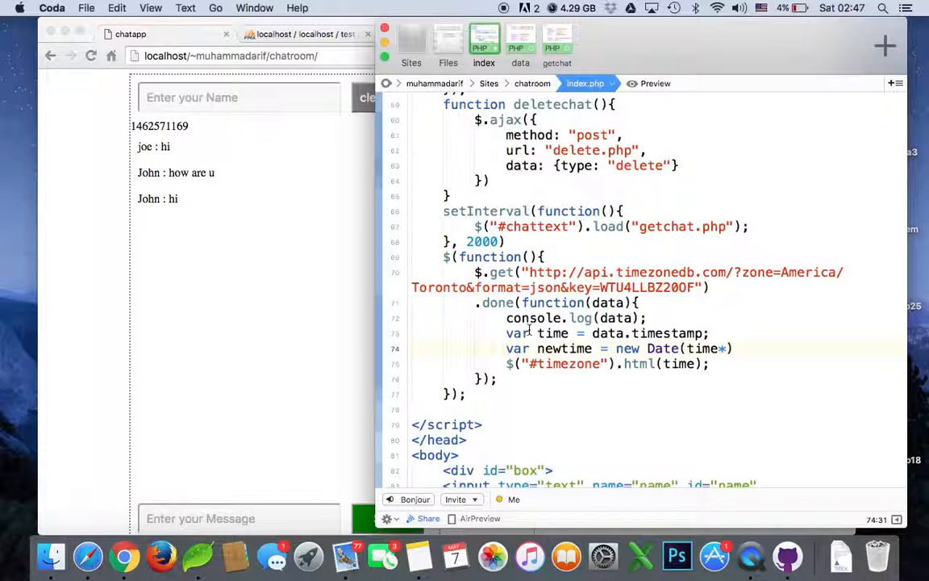
- Finish it as new Date(time*1000).toString(), multiplying the timestamp by 1000
{"action": "double_click", "coordinate": [552, 332]}
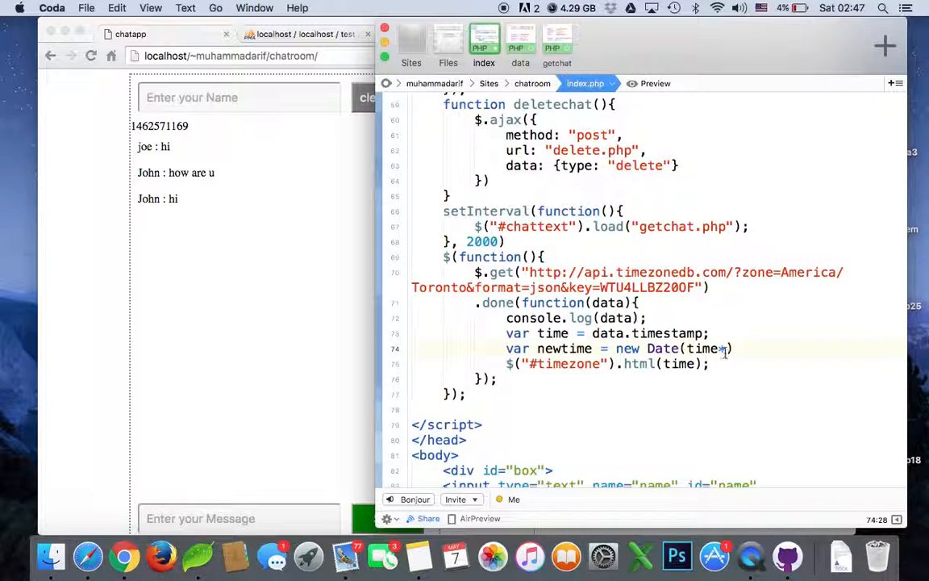
{"action": "type", "text": "1000"}
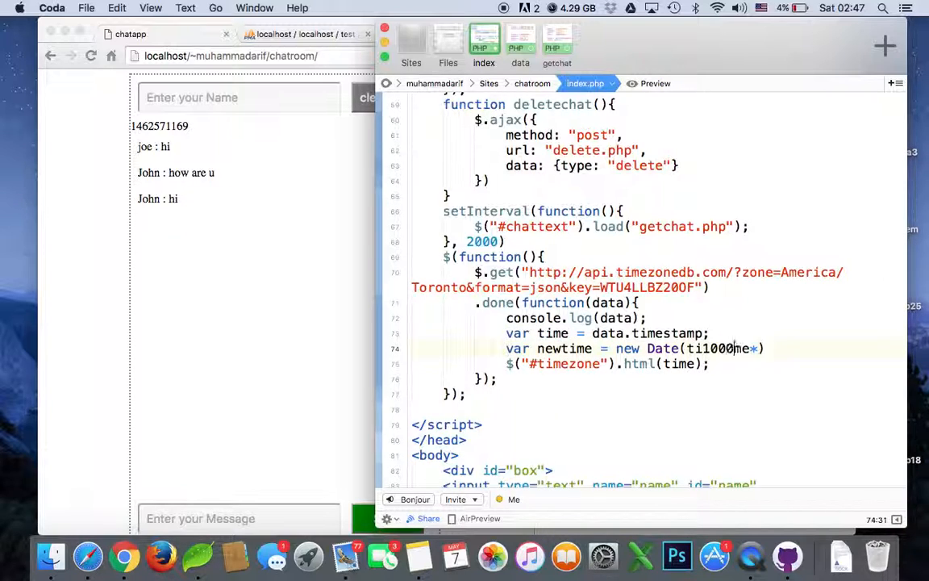
{"action": "key", "text": "backspace"}
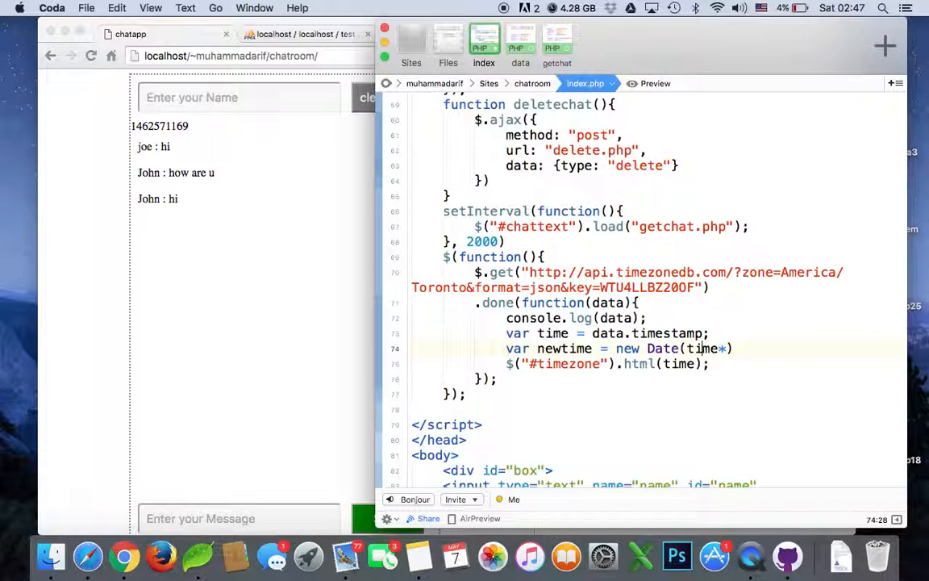
{"action": "type", "text": "))"}
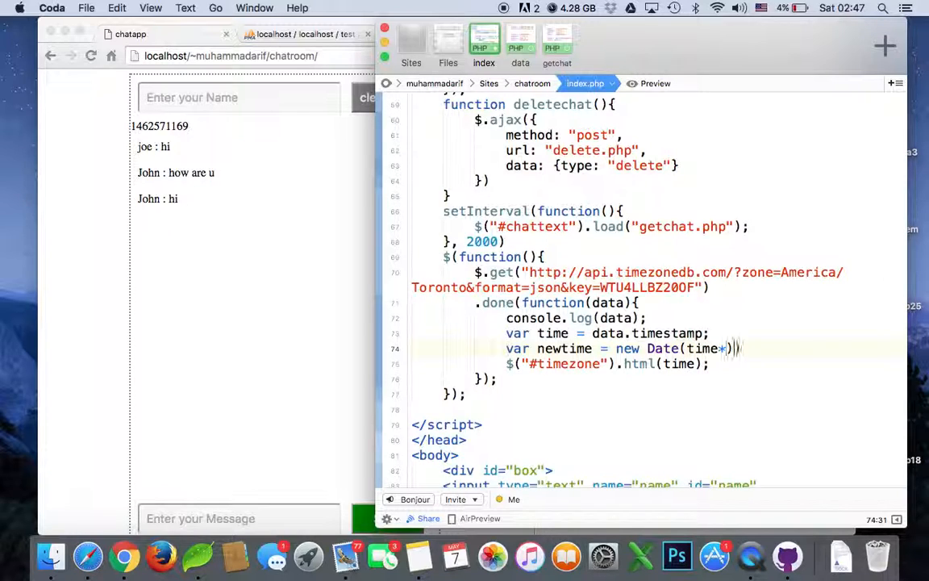
{"action": "type", "text": "1000"}
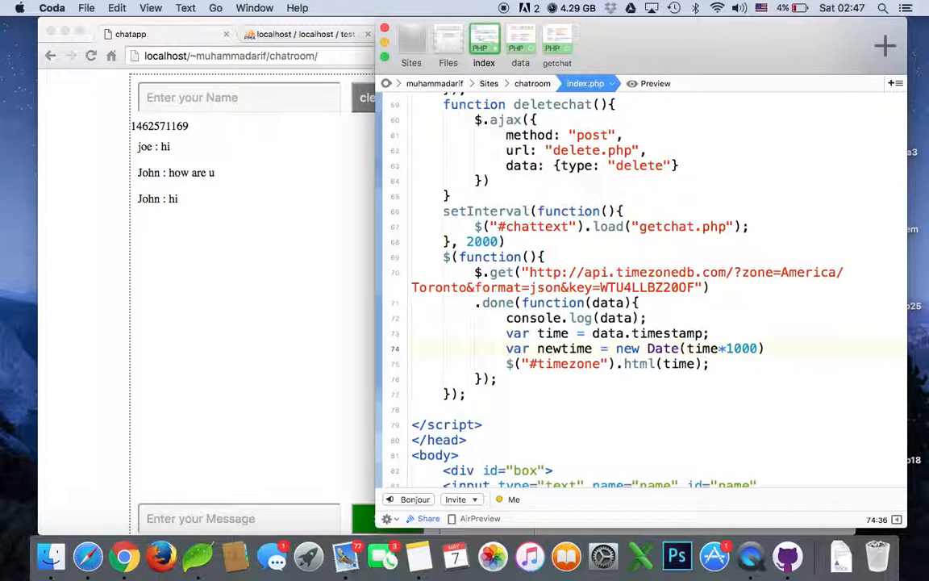
{"action": "type", "text": ".to"}
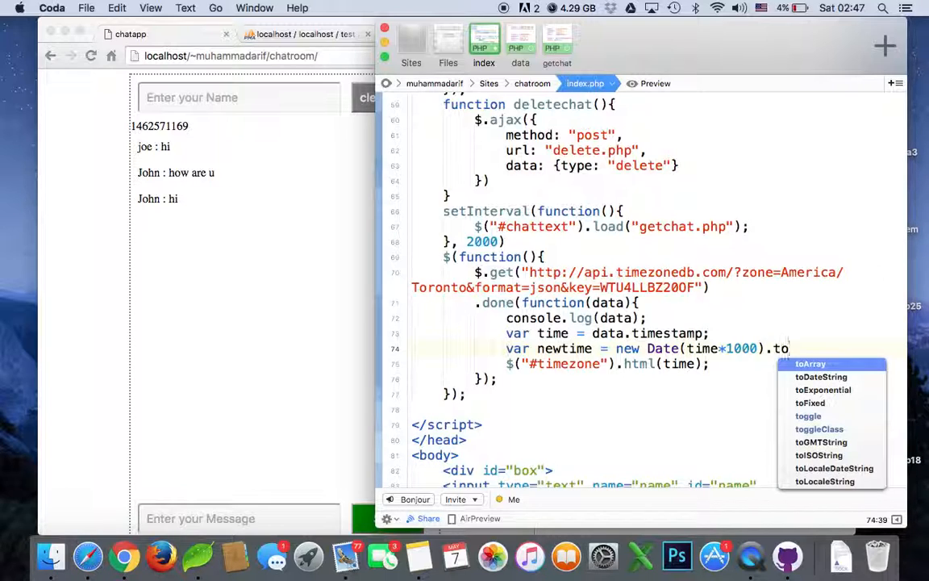
{"action": "type", "text": "st"}
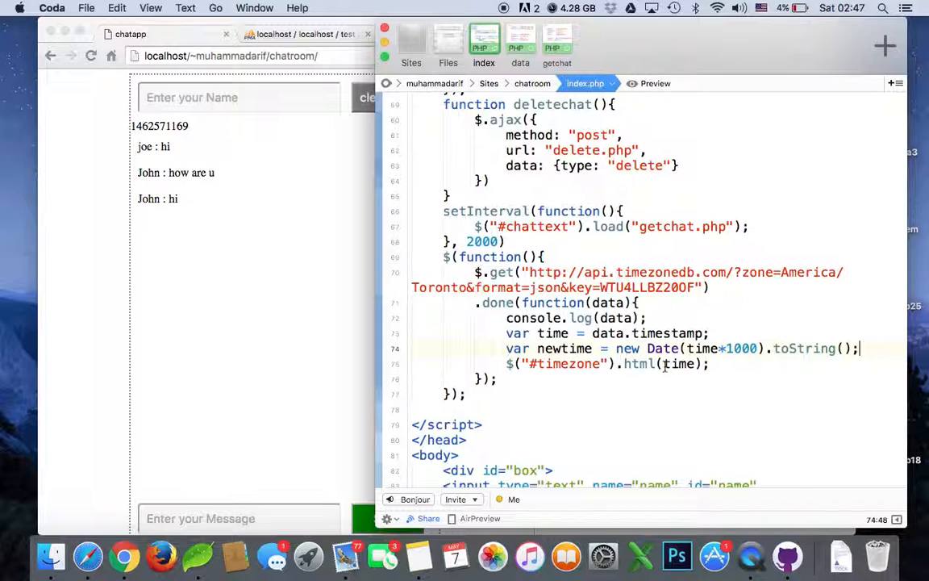
- Output newtime in the timezone div, switch to toUTCString(), and check the GMT date in Chrome
{"action": "type", "text": "newtime"}
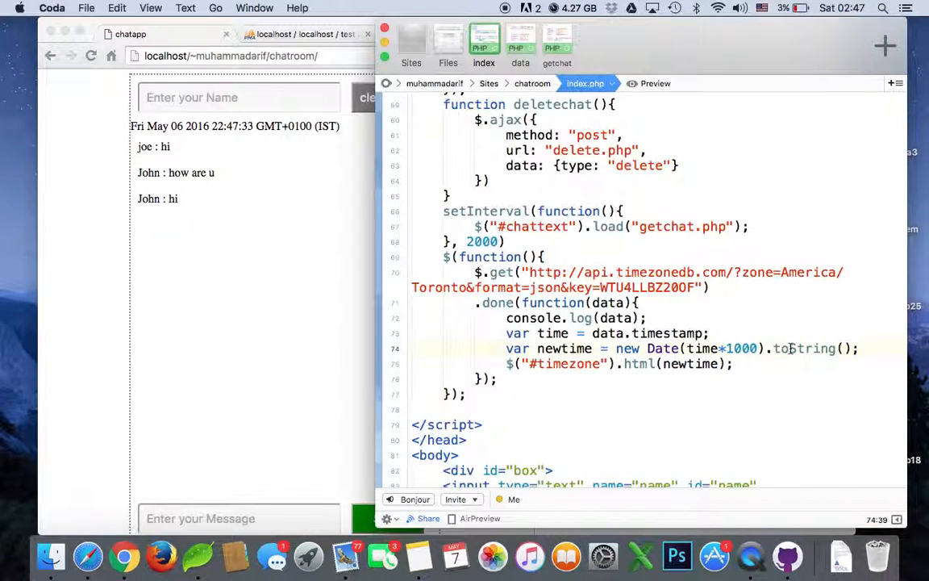
{"action": "type", "text": "UTC"}
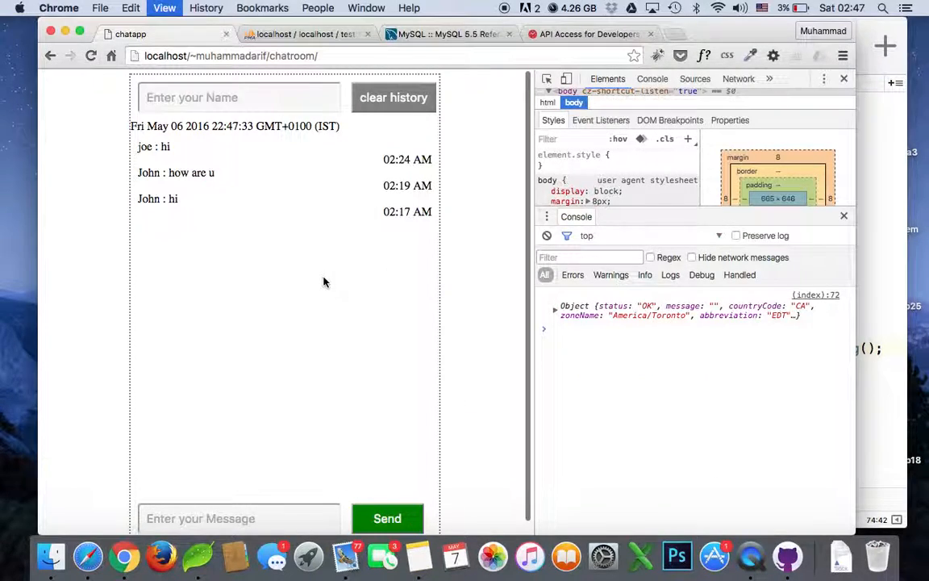
{"action": "left_click", "coordinate": [91, 55]}
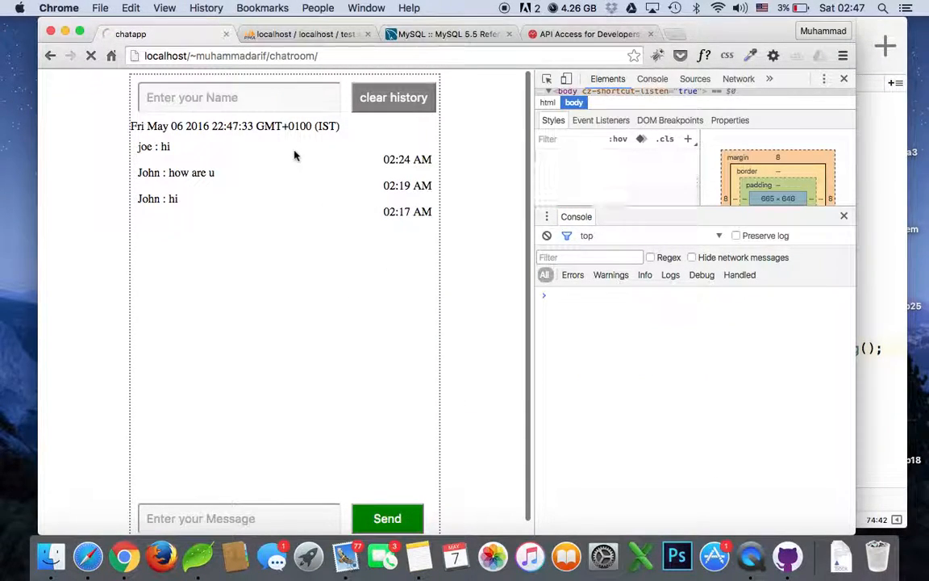
{"action": "left_click", "coordinate": [393, 98]}
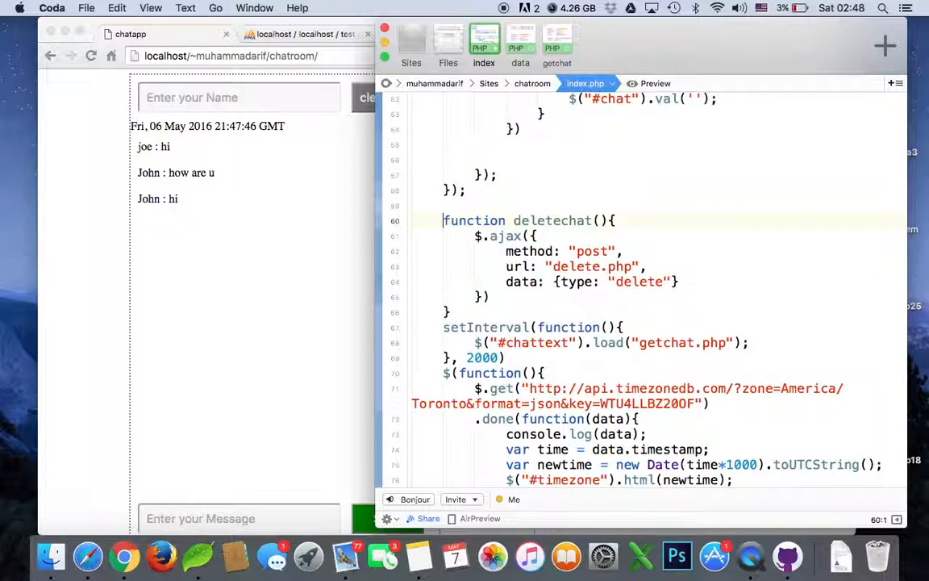
- Comment out the deletechat function with /* */
{"action": "type", "text": "/"}
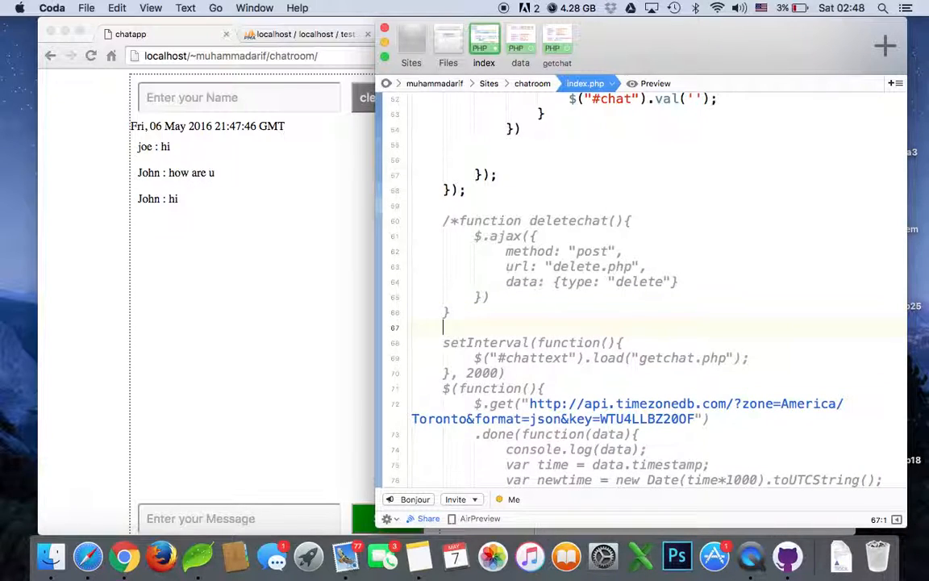
{"action": "type", "text": "*"}
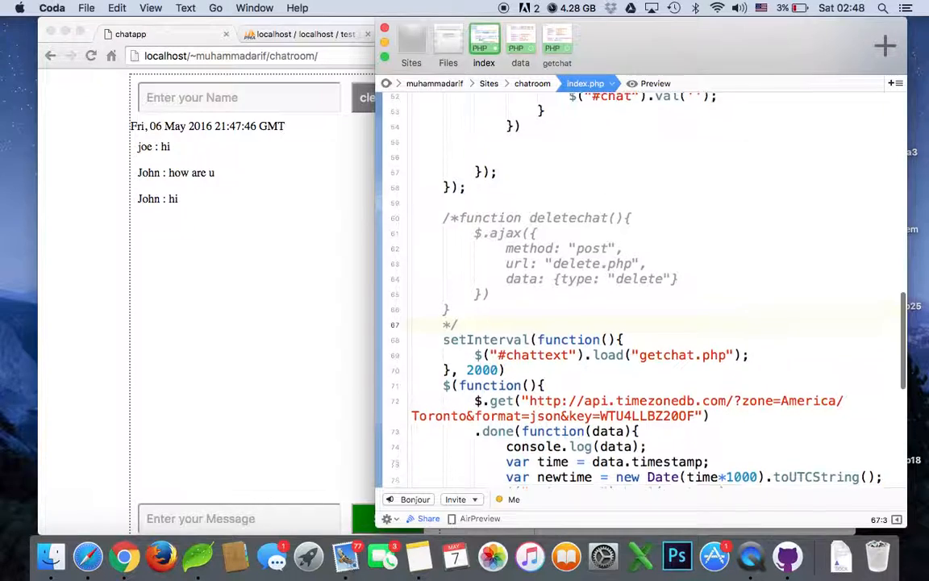
{"action": "scroll", "scroll_direction": "down", "scroll_amount": 3}
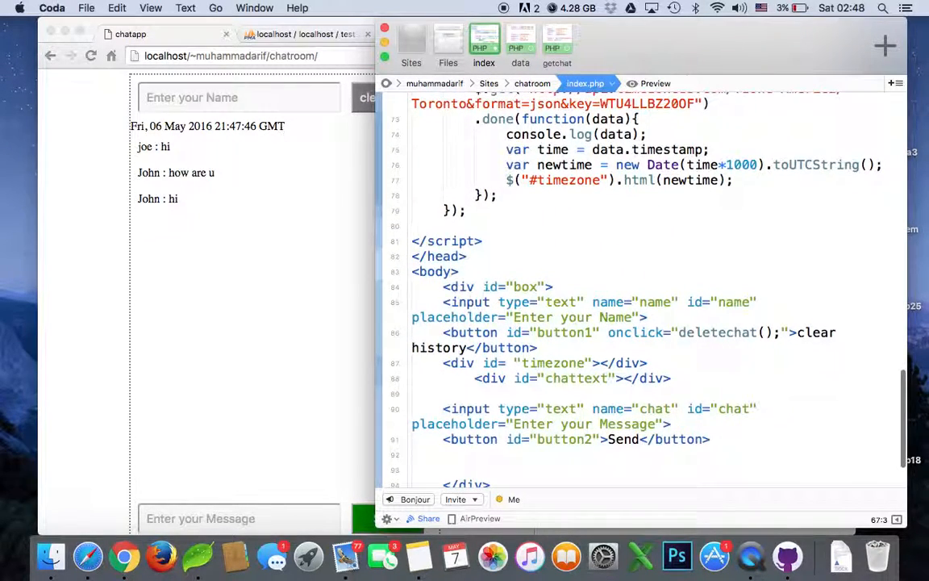
{"action": "mouse_move", "coordinate": [465, 352]}
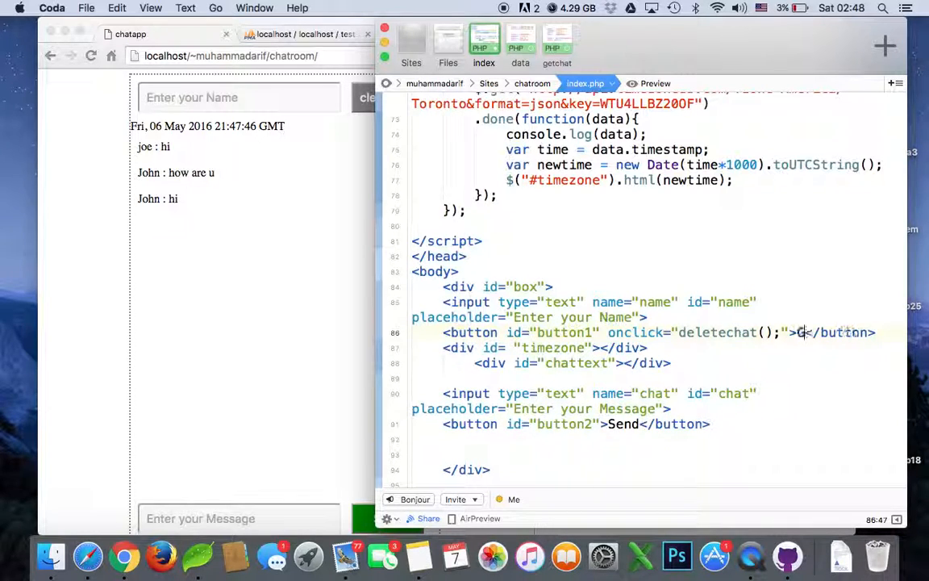
- Relabel the clear-history button GetTime with id="button1" and no onclick, adding a blank line above the request
{"action": "type", "text": "GetT"}
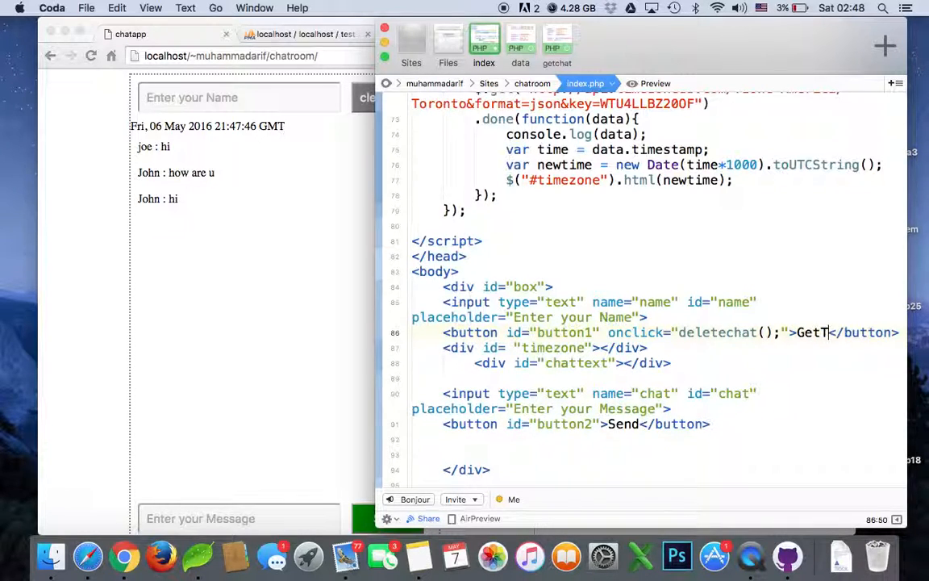
{"action": "type", "text": "ime</button>"}
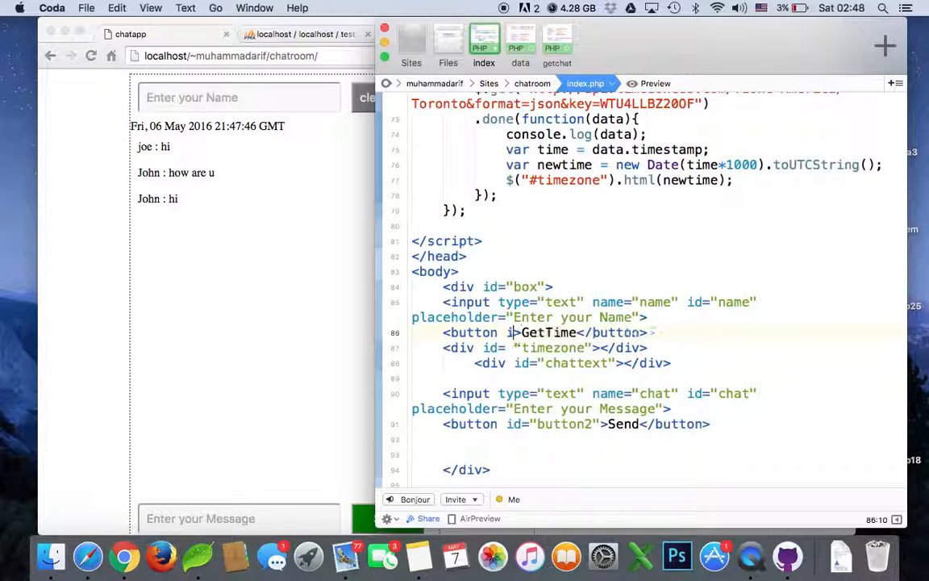
{"action": "double_click", "coordinate": [552, 349]}
{"action": "type", "text": "d=\""}
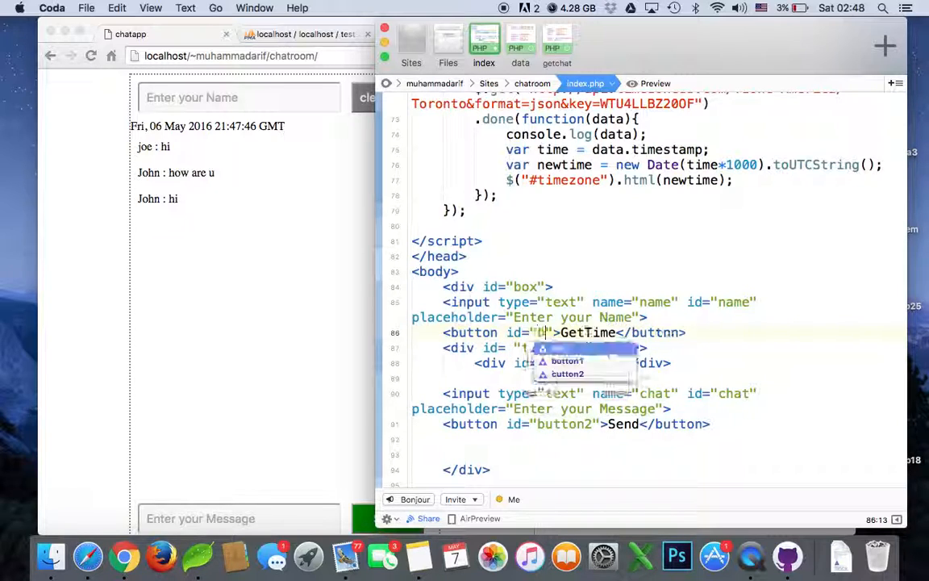
{"action": "type", "text": "button1"}
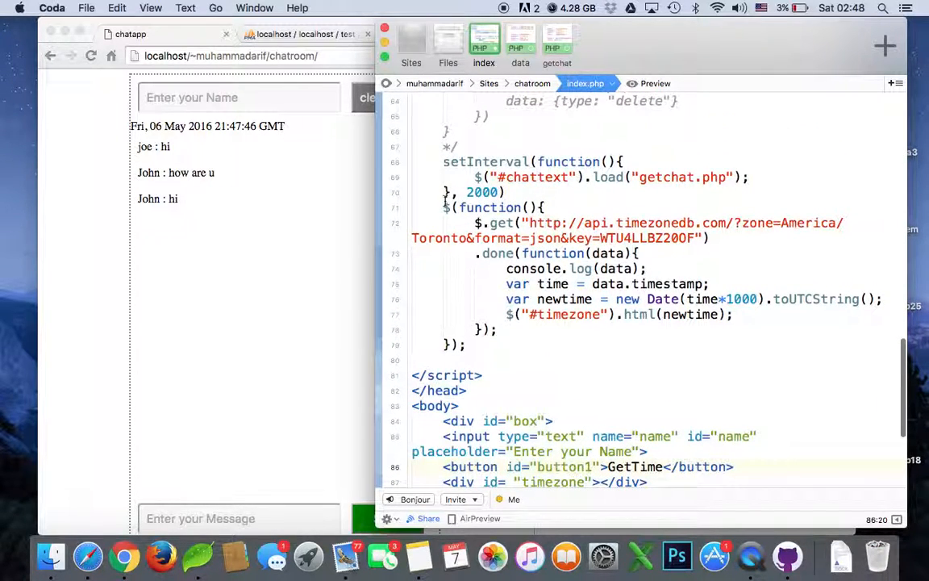
{"action": "left_click", "coordinate": [442, 207]}
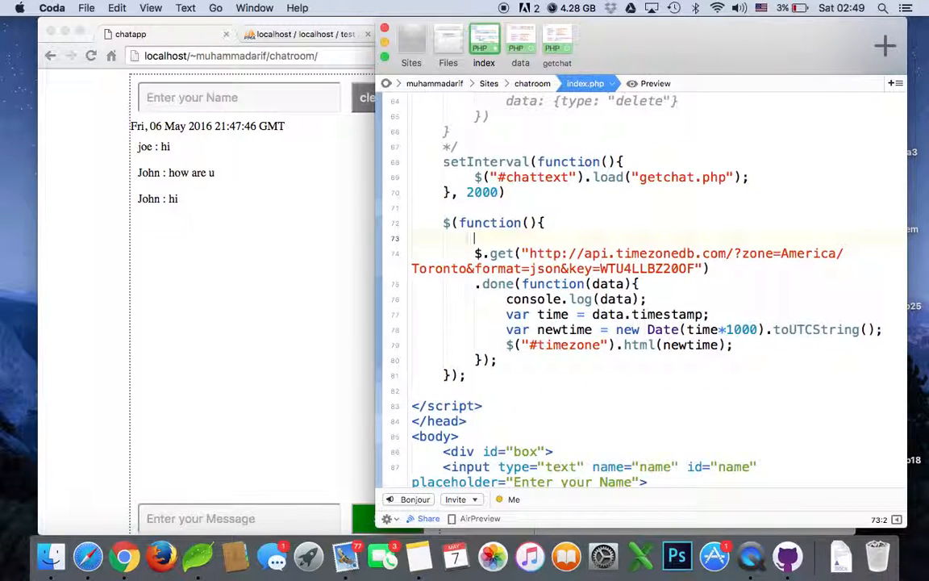
- Write $("#button1").click(function(){ before the $.get timezone request
{"action": "type", "text": "$()"}
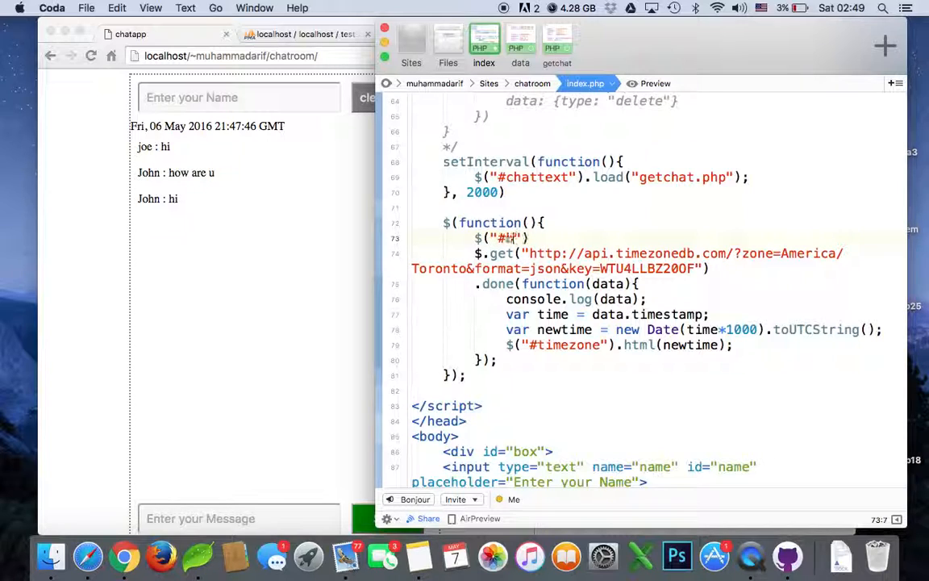
{"action": "type", "text": "button"}
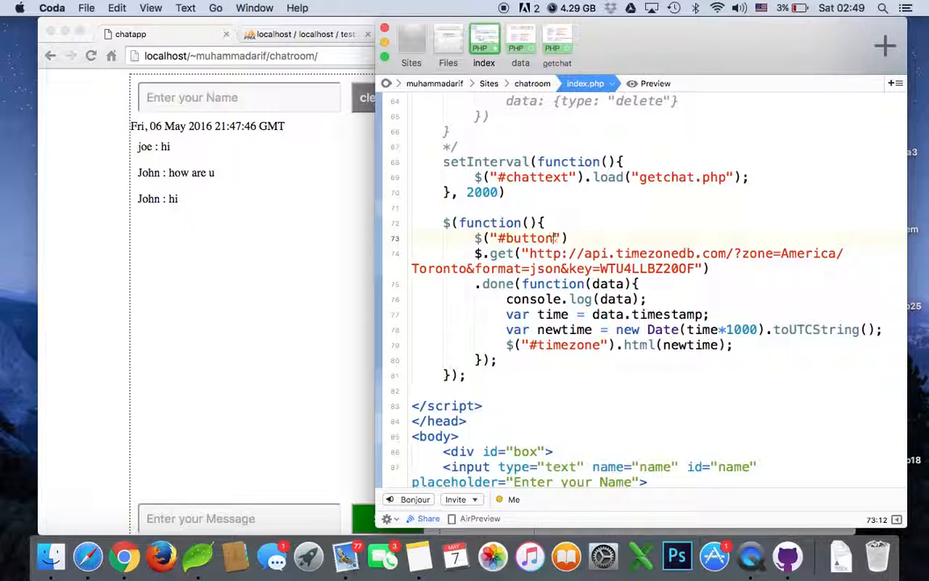
{"action": "type", "text": "1"}
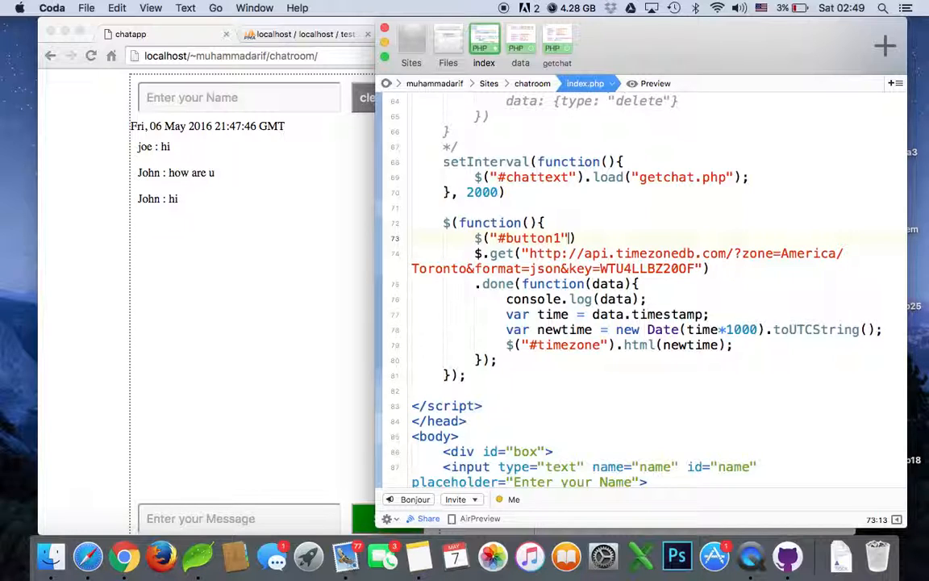
{"action": "type", "text": ".clcik"}
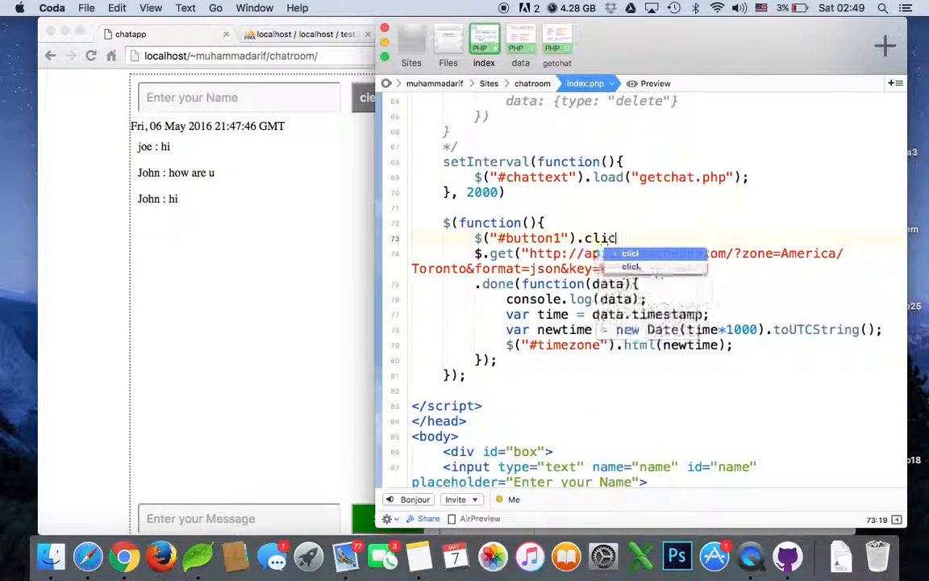
{"action": "type", "text": "k()"}
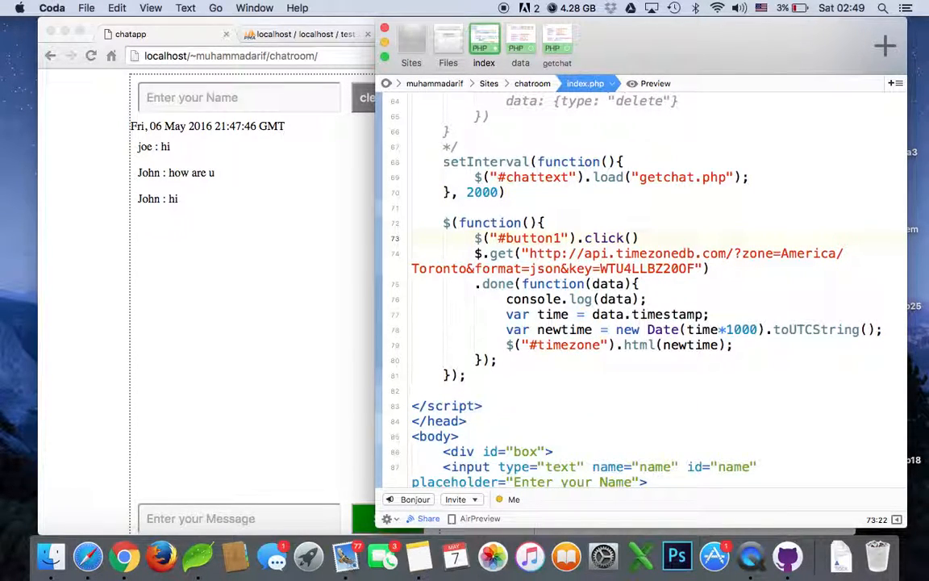
{"action": "type", "text": "function"}
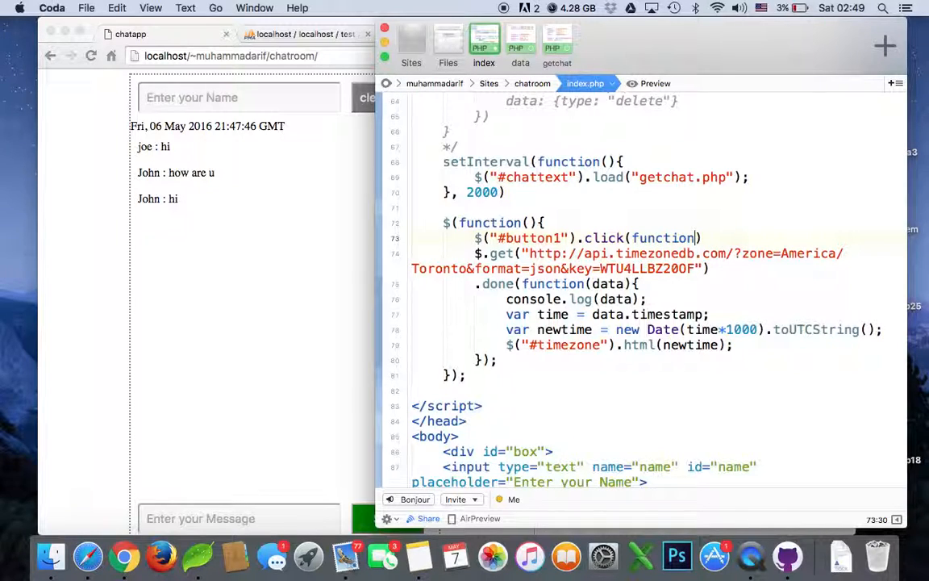
{"action": "type", "text": "()"}
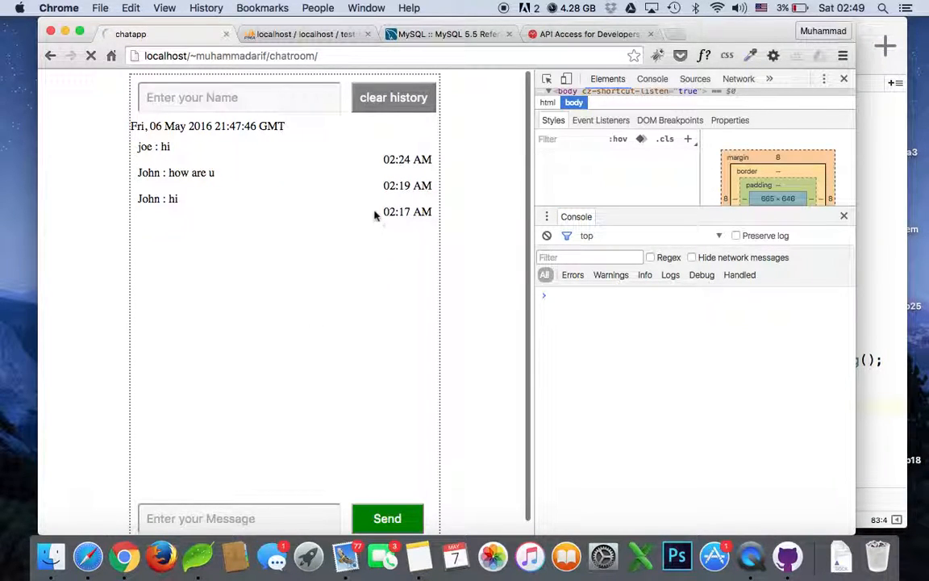
- Reload the chat page in Chrome and try the GetTime button twice; no time appears
{"action": "left_click", "coordinate": [394, 96]}
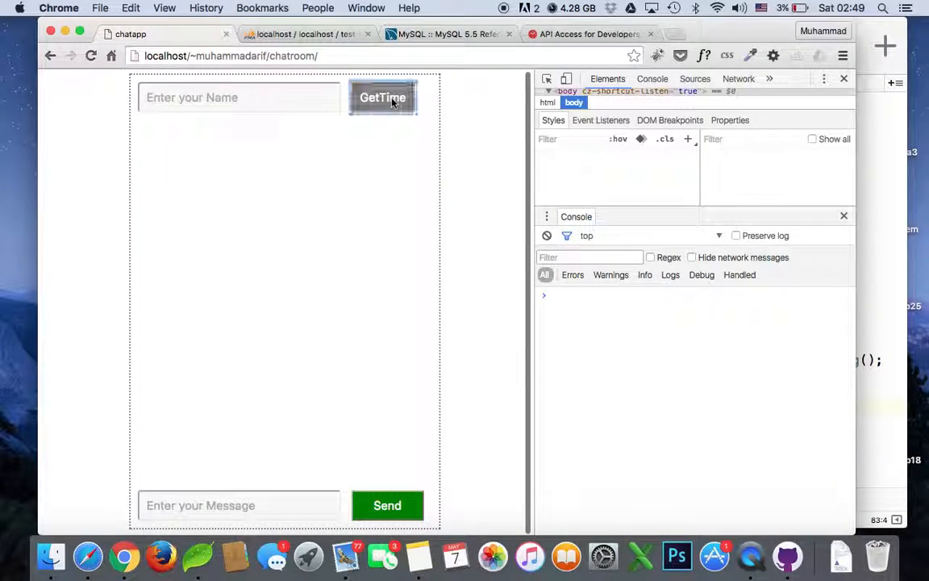
{"action": "left_click", "coordinate": [383, 97]}
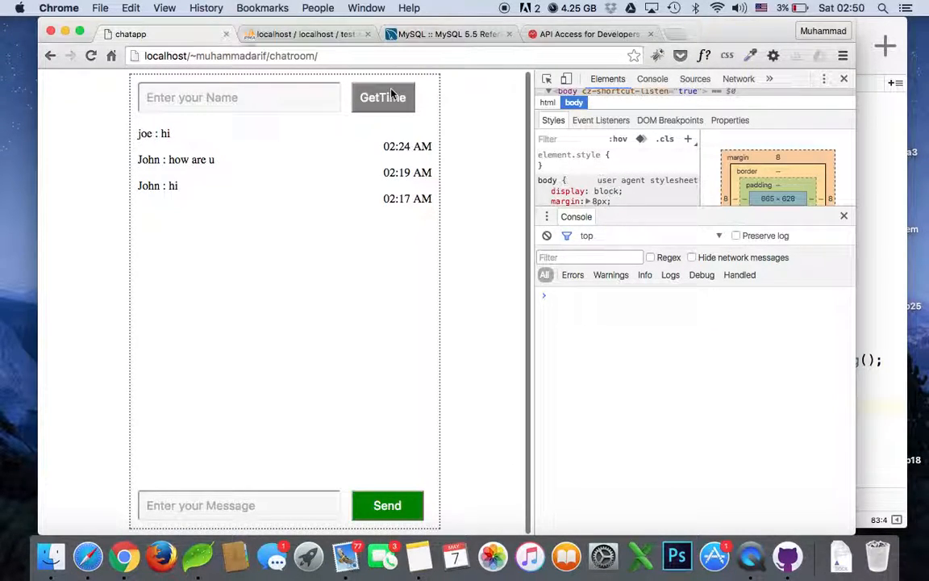
{"action": "left_click", "coordinate": [384, 96]}
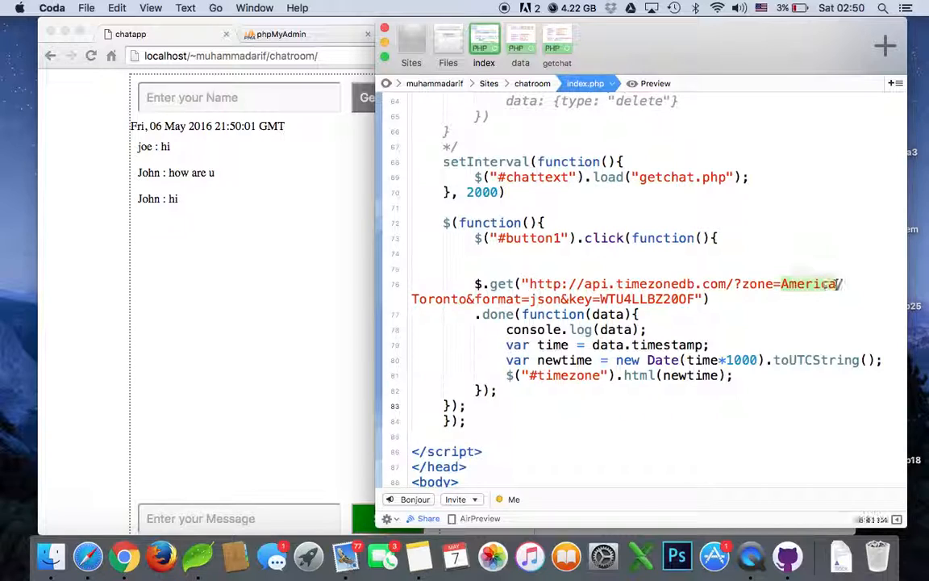
- Change the $.get URL zone from America/Toronto to Europe/Dublin
{"action": "type", "text": "Europ"}
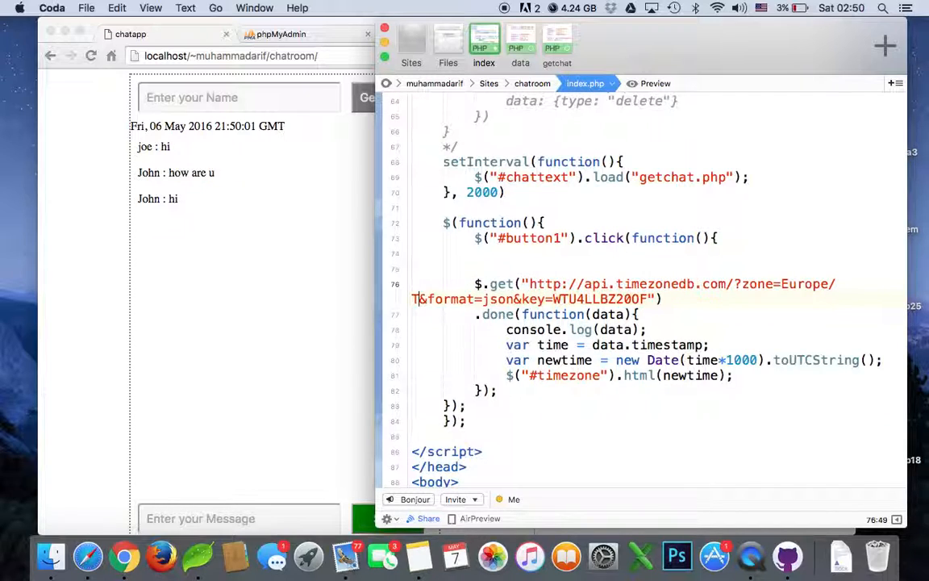
{"action": "type", "text": "Dublin"}
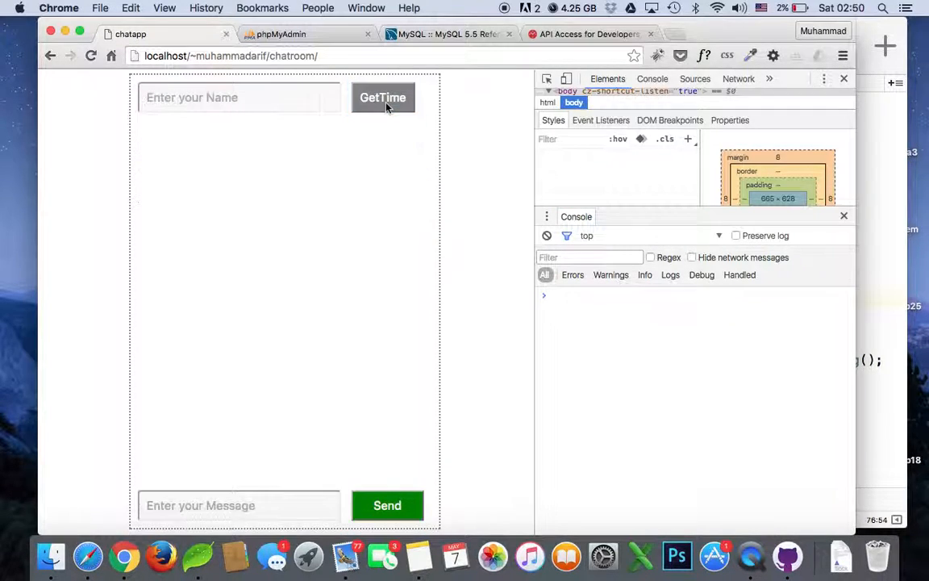
- Use GetTime in Chrome to display Sat, 07 May 2016 02:50:36 GMT from the Dublin response
{"action": "left_click", "coordinate": [384, 97]}
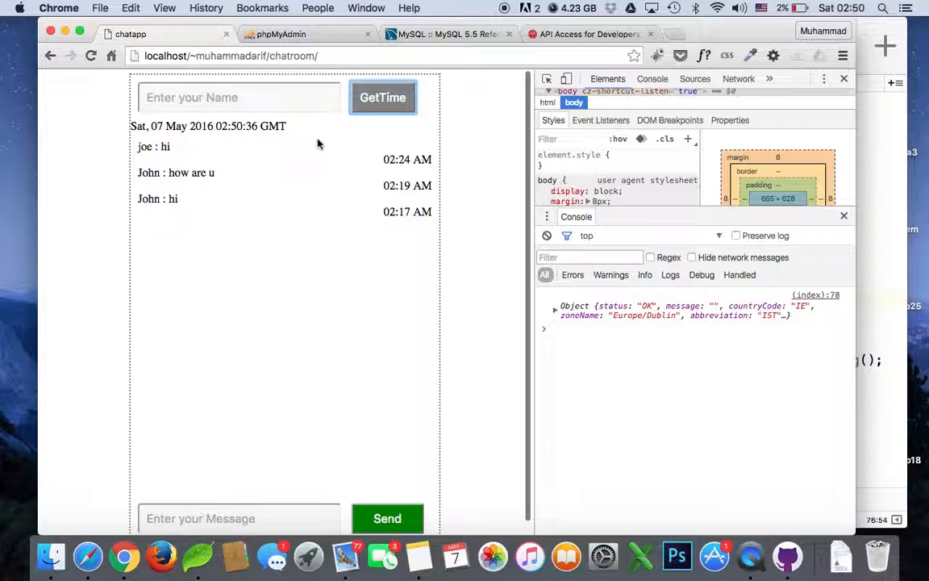
{"action": "mouse_move", "coordinate": [881, 338]}
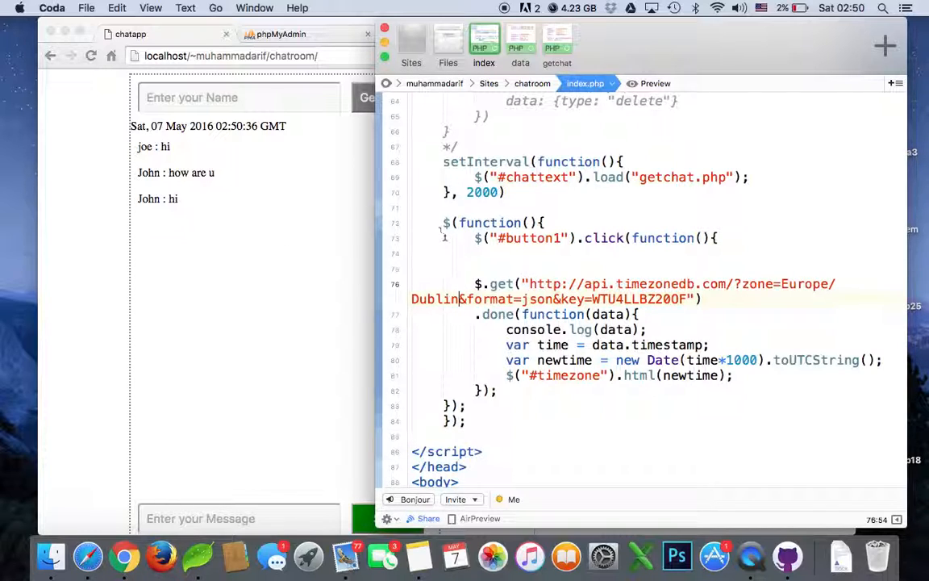
- Add a #timezone{ padding: 10px; } rule after #button2 in the <style> block
{"action": "scroll", "scroll_direction": "down", "scroll_amount": 3}
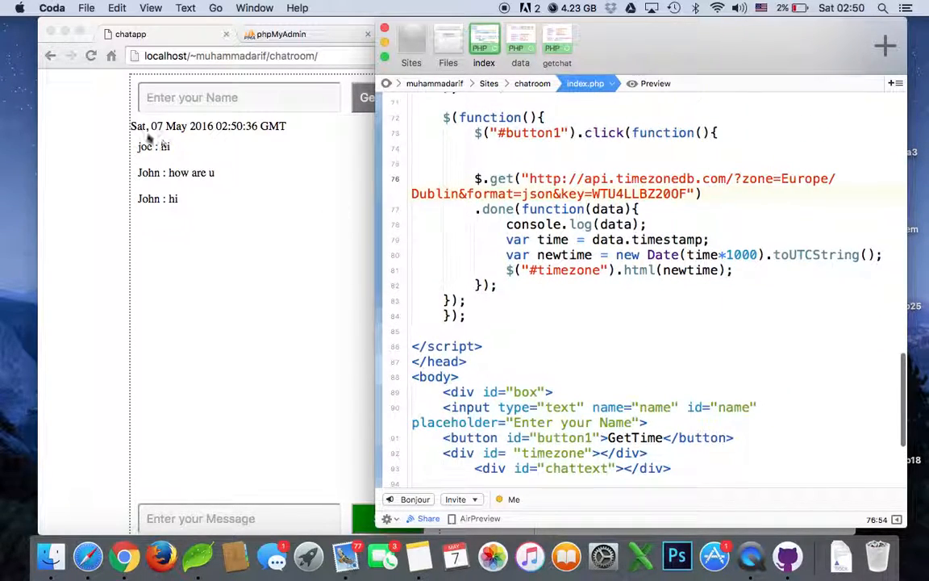
{"action": "scroll", "scroll_direction": "down", "scroll_amount": 3}
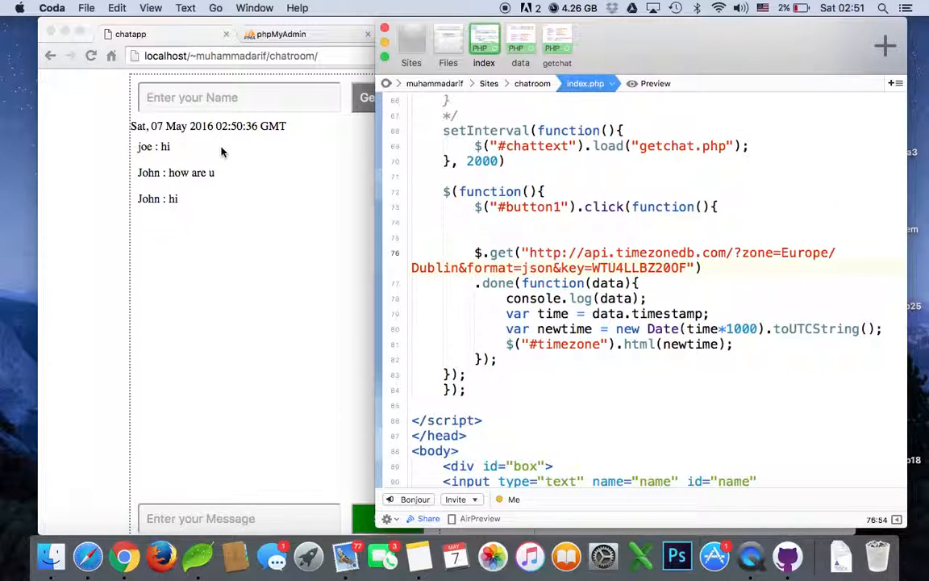
{"action": "mouse_move", "coordinate": [307, 167]}
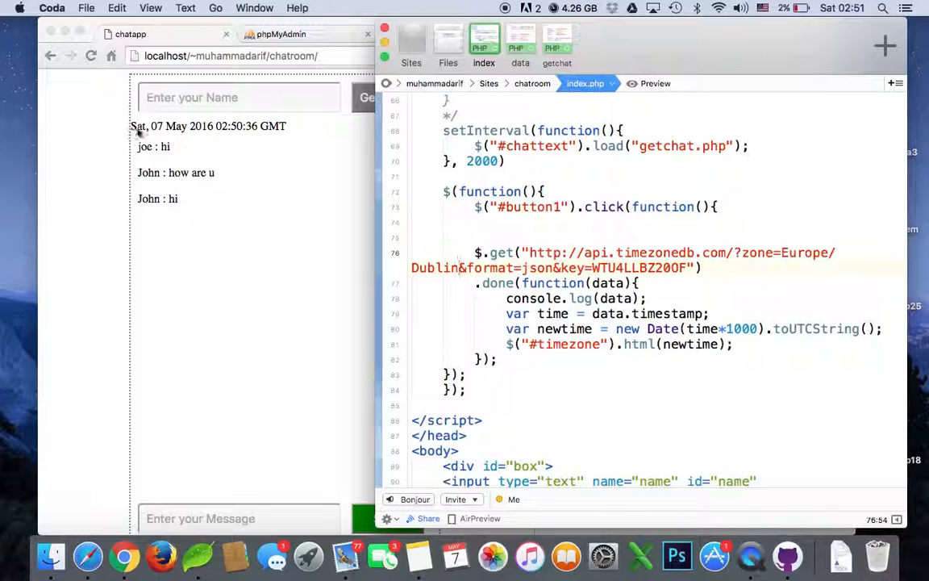
{"action": "scroll", "scroll_direction": "down", "scroll_amount": 3}
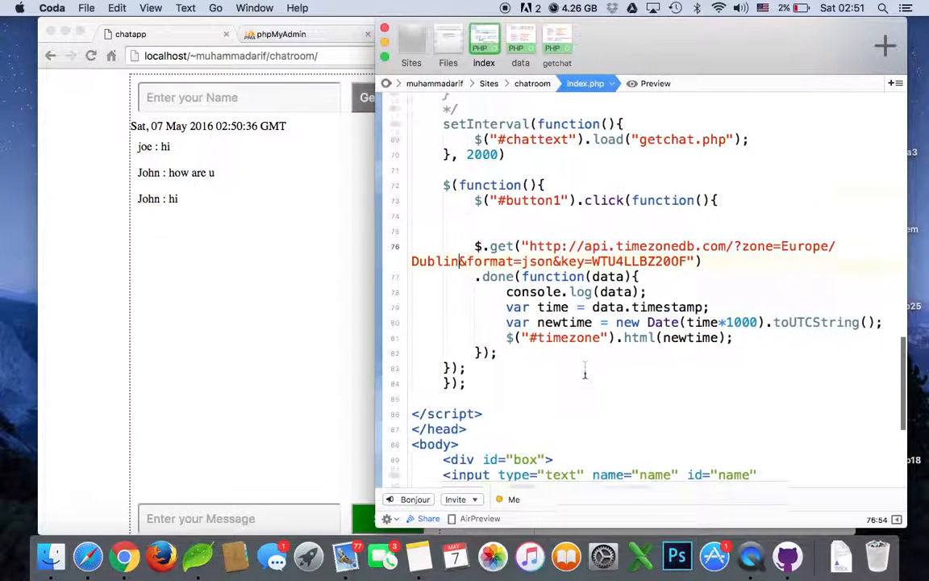
{"action": "scroll", "scroll_direction": "down", "scroll_amount": 3}
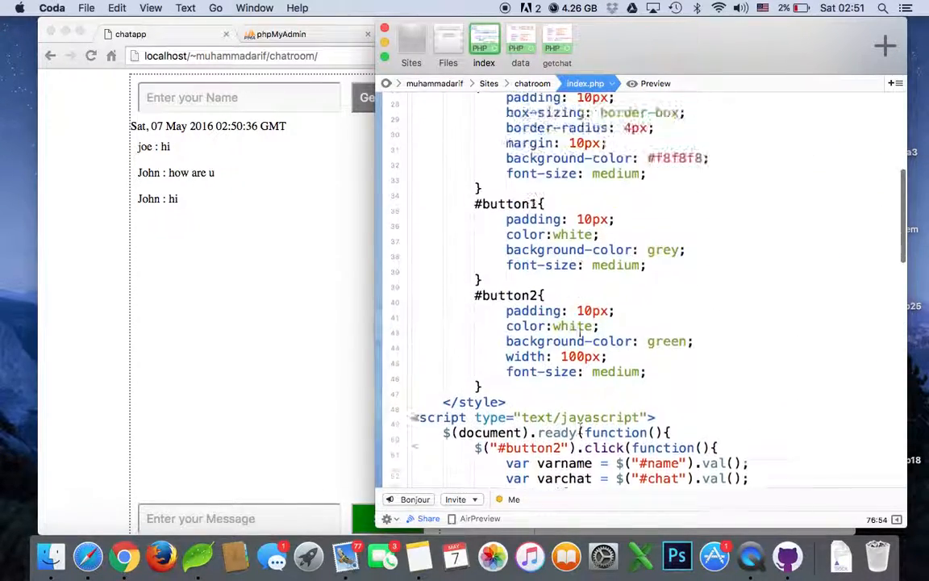
{"action": "scroll", "scroll_direction": "down", "scroll_amount": 3}
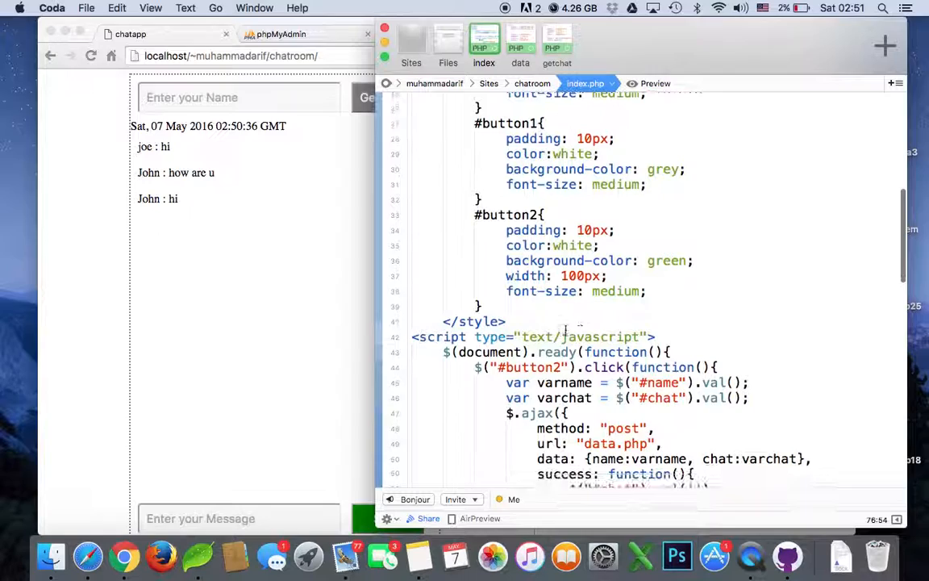
{"action": "key", "text": "return"}
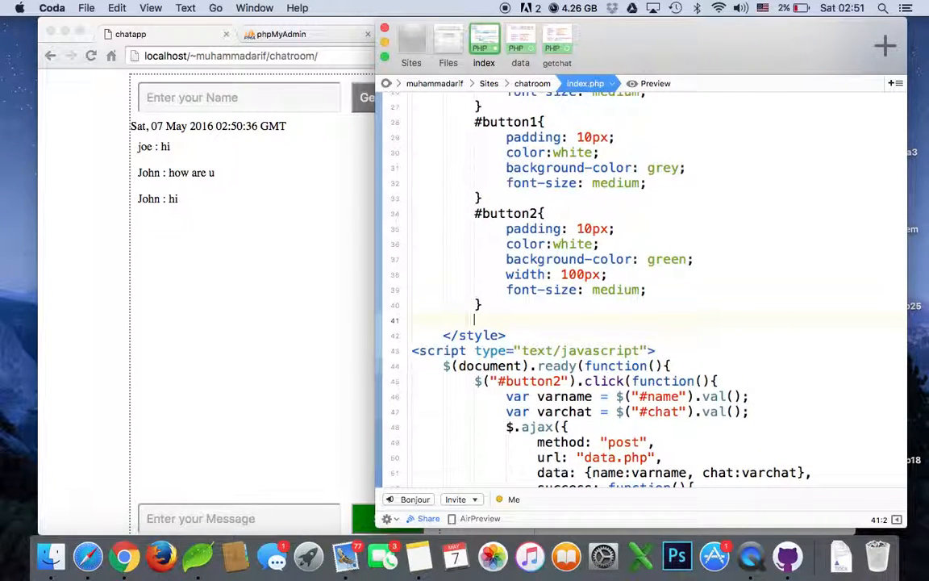
{"action": "type", "text": "#time"}
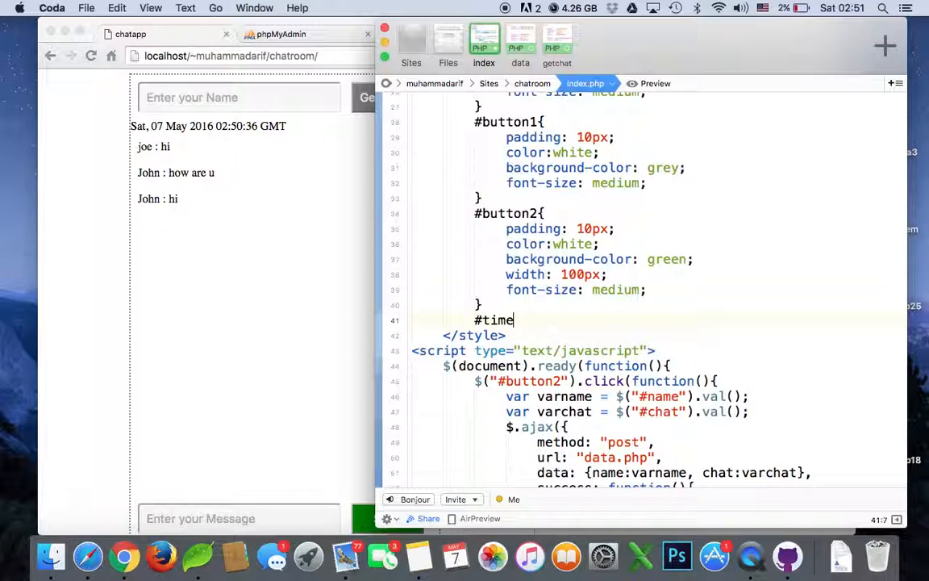
{"action": "type", "text": "zone{"}
{"action": "type", "text": "padding:"}
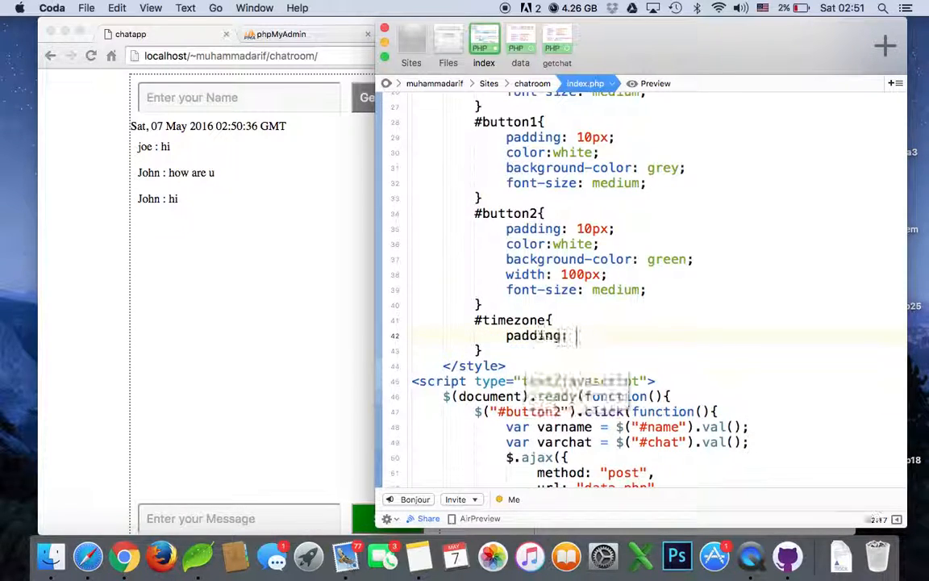
{"action": "type", "text": "10px;"}
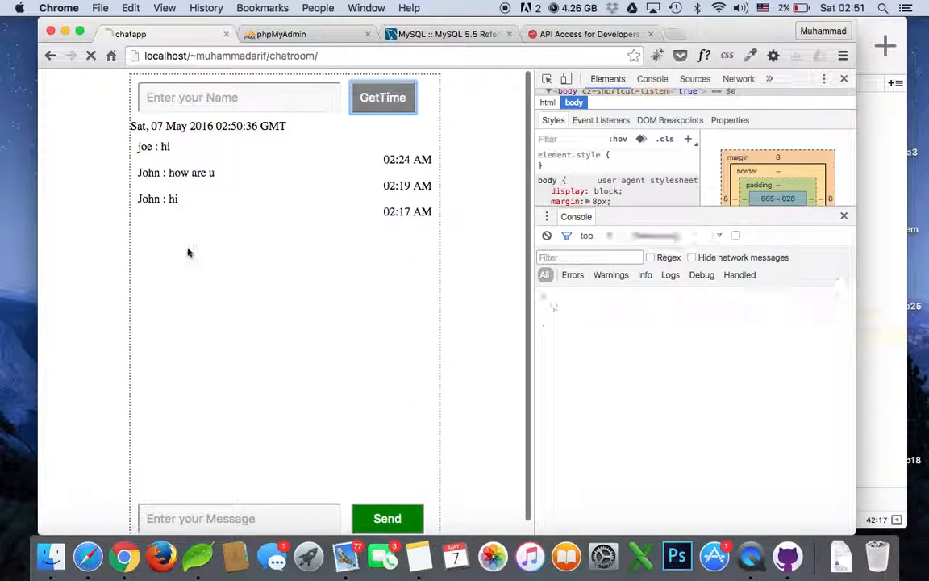
- Reload in Chrome and use GetTime to show the padded Dublin time Sat, 07 May 2016 02:51:37 GMT
{"action": "left_click", "coordinate": [91, 55]}
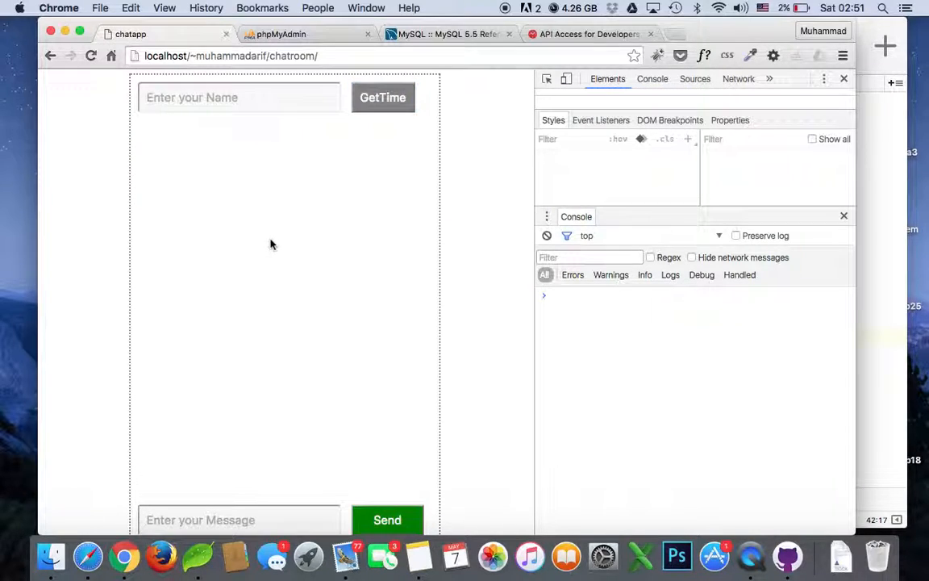
{"action": "left_click", "coordinate": [384, 97]}
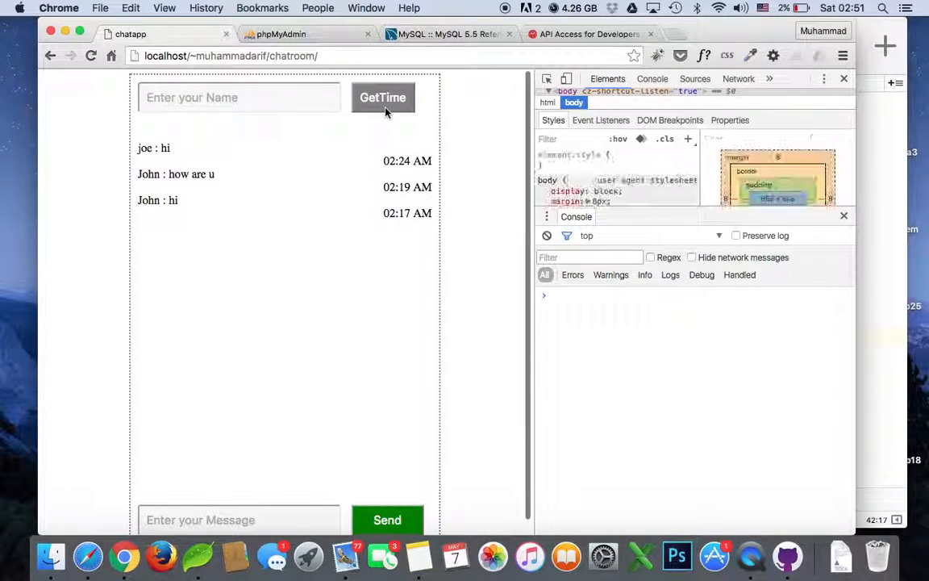
{"action": "left_click", "coordinate": [384, 96]}
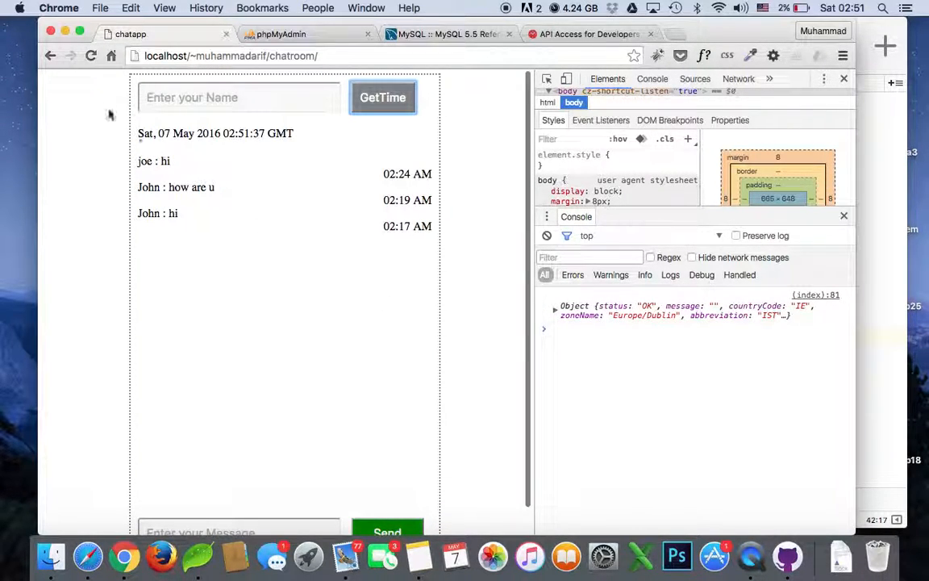